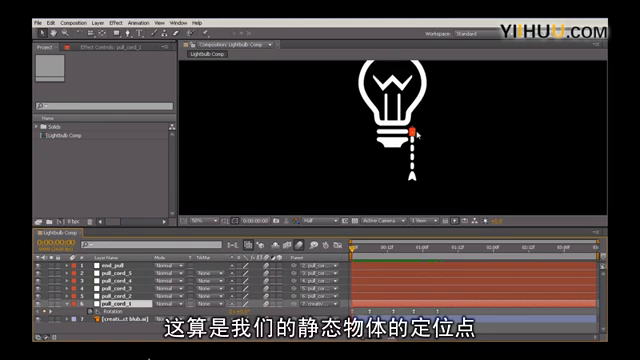
{"action": "mouse_move", "coordinate": [415, 133]}
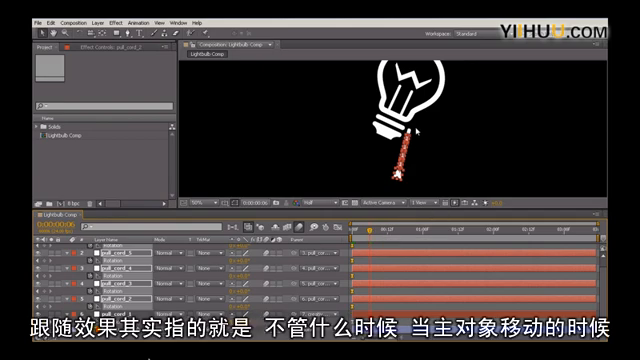
{"action": "mouse_move", "coordinate": [438, 170]}
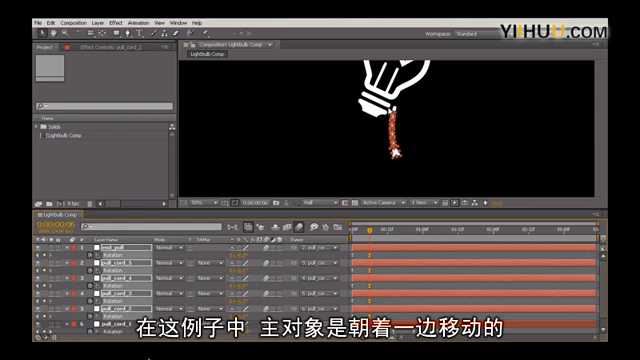
{"action": "mouse_move", "coordinate": [390, 105]}
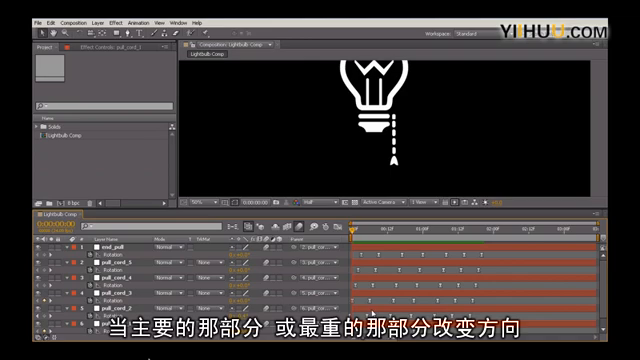
{"action": "mouse_move", "coordinate": [368, 312]}
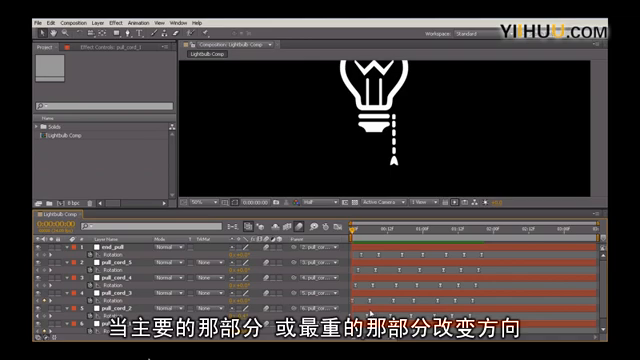